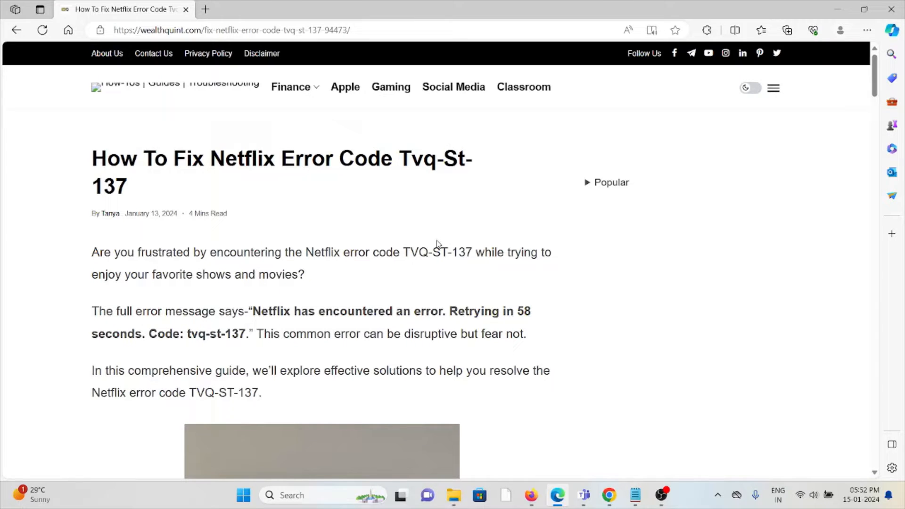
mouse_move(220, 405)
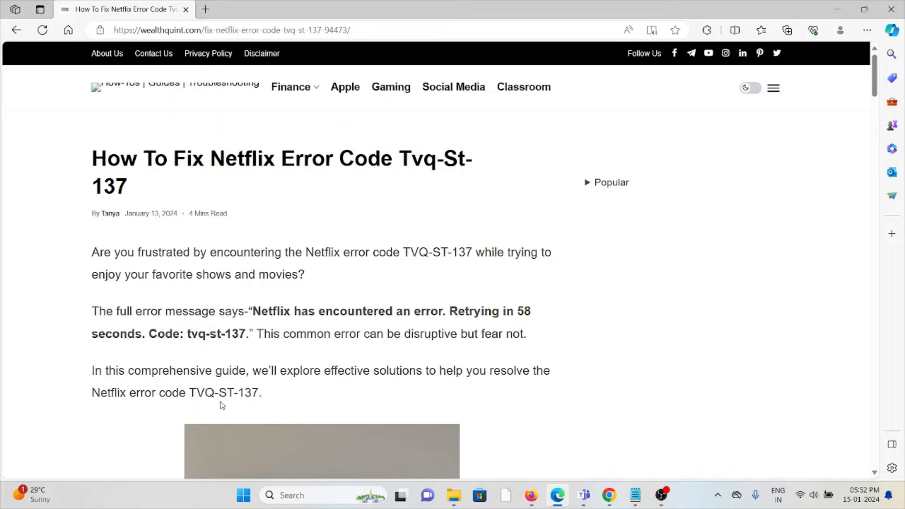
scroll(down, 3)
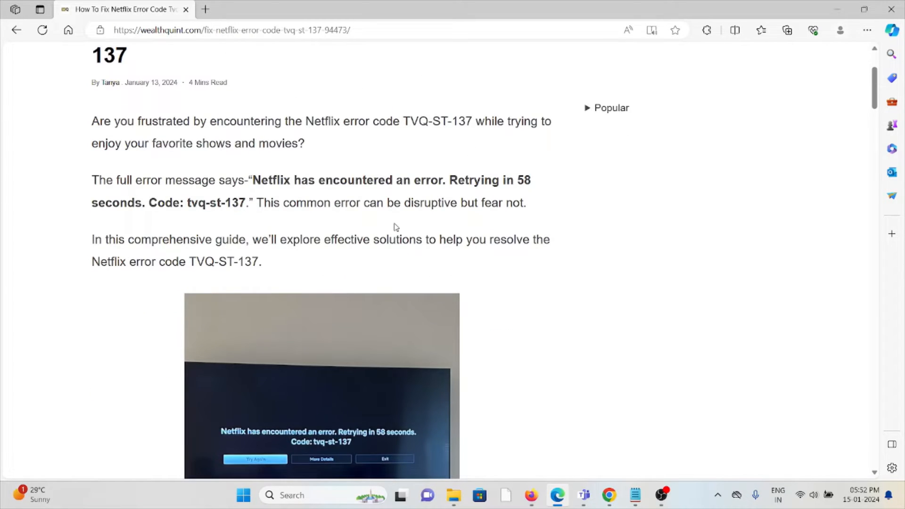
mouse_move(395, 224)
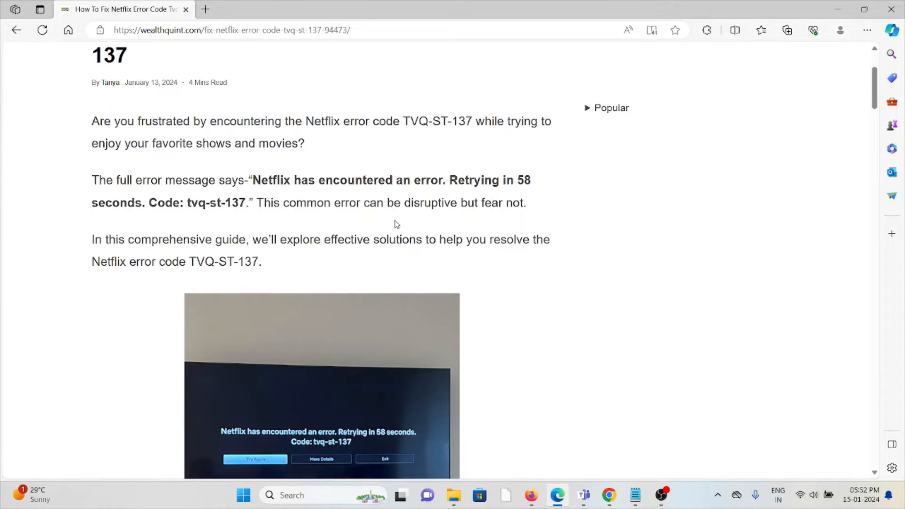
mouse_move(415, 225)
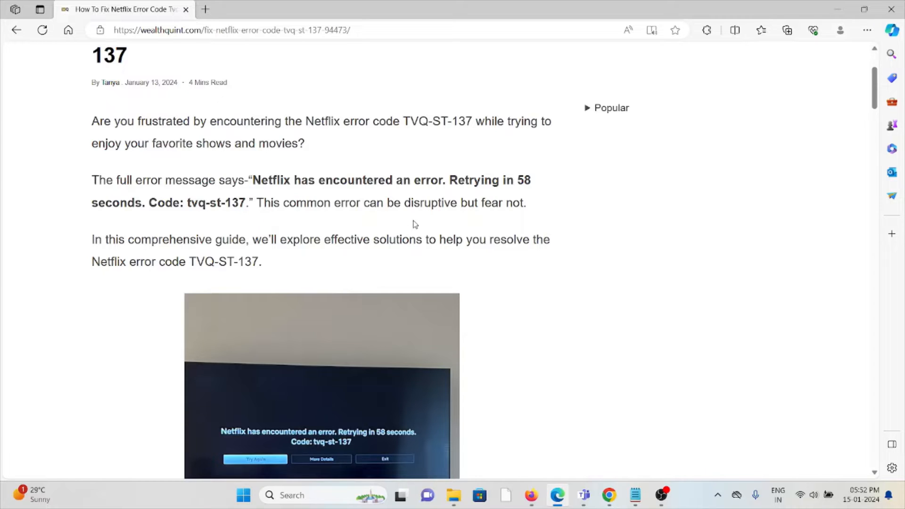
mouse_move(411, 219)
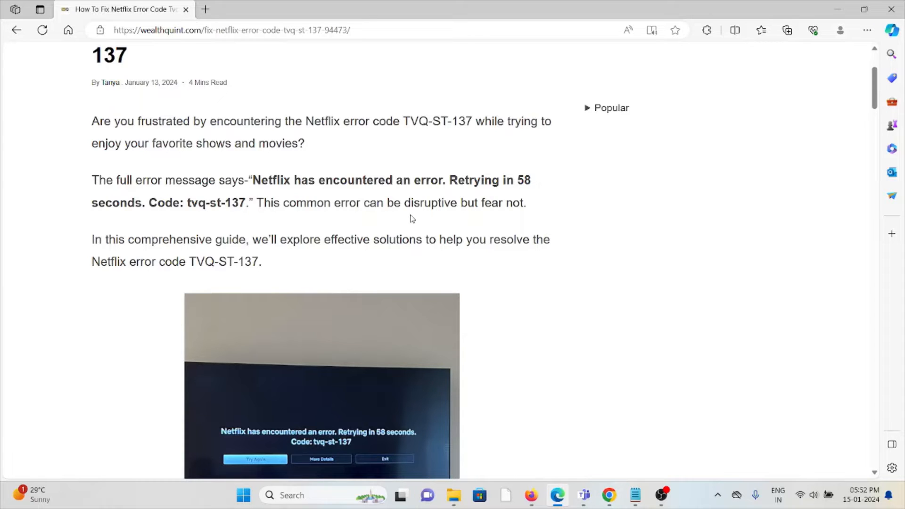
mouse_move(402, 219)
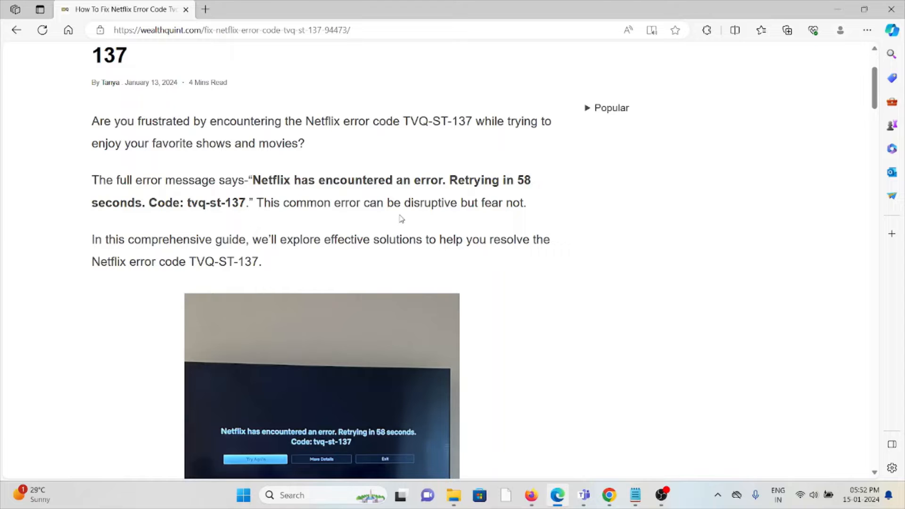
mouse_move(399, 211)
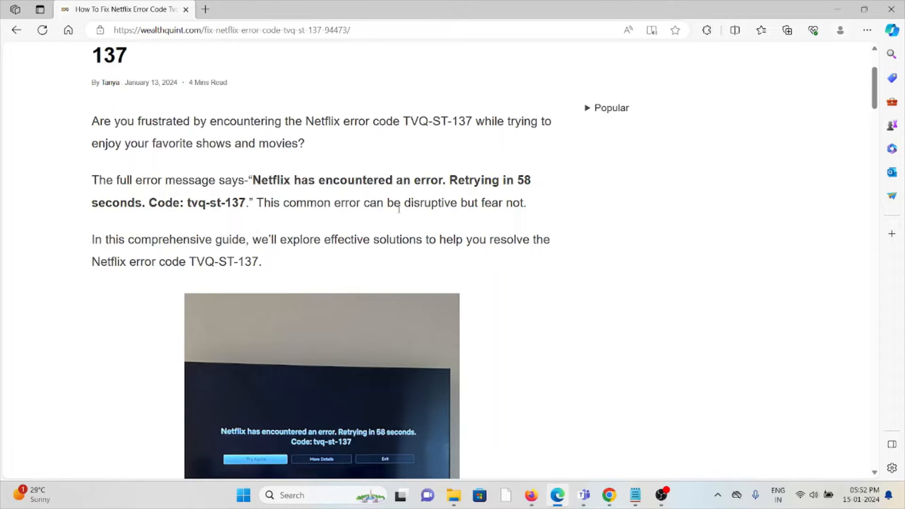
scroll(down, 3)
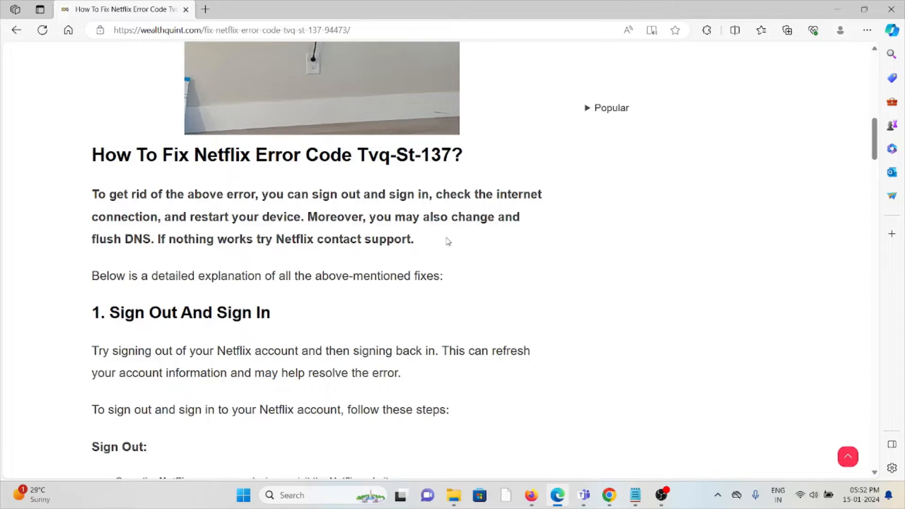
scroll(down, 3)
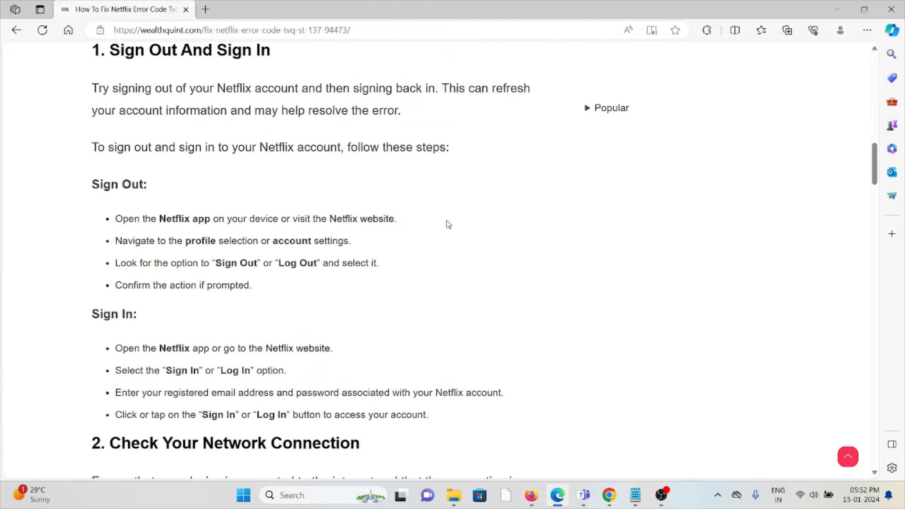
scroll(up, 3)
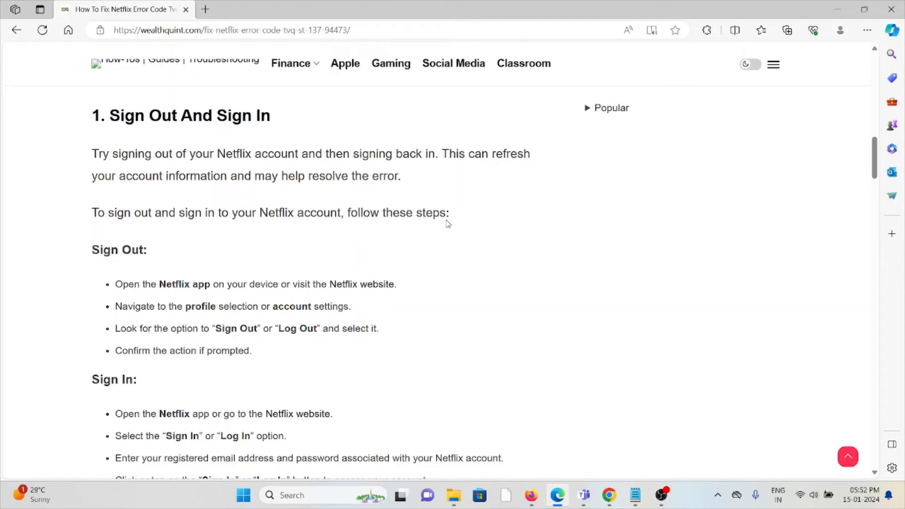
mouse_move(473, 216)
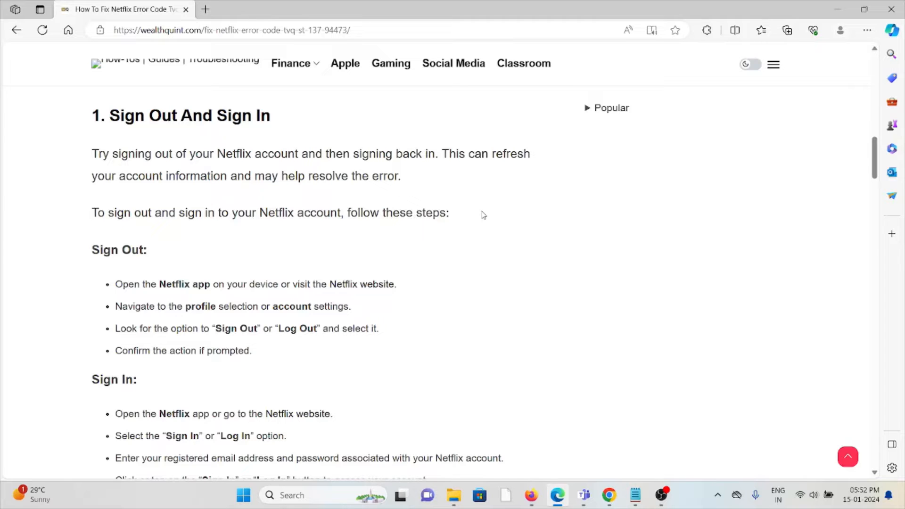
mouse_move(483, 218)
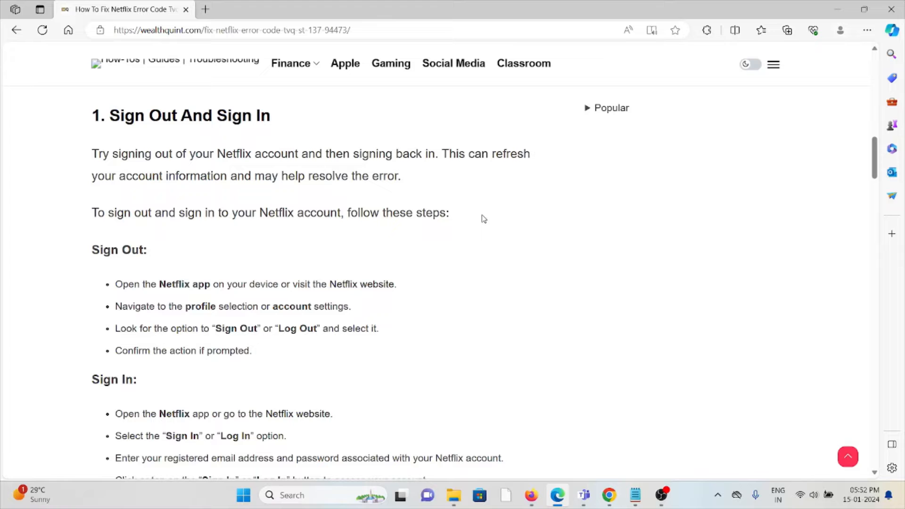
mouse_move(496, 249)
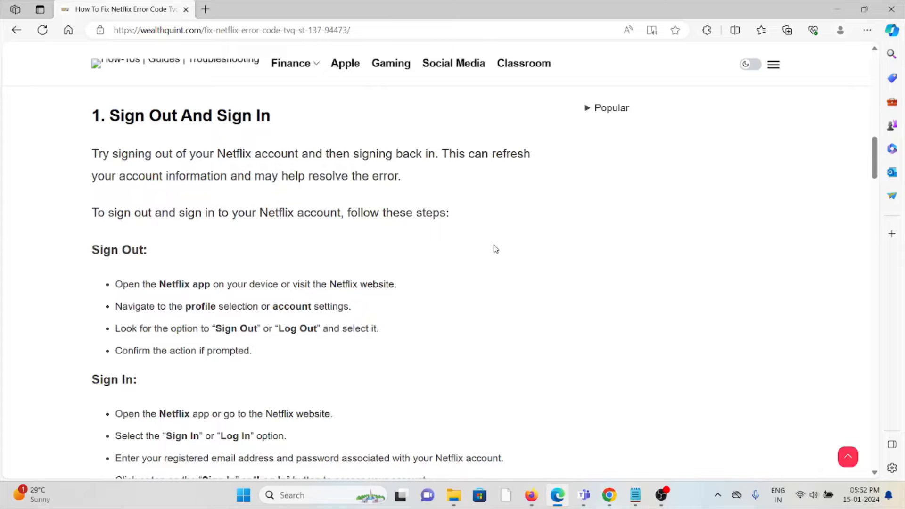
scroll(down, 3)
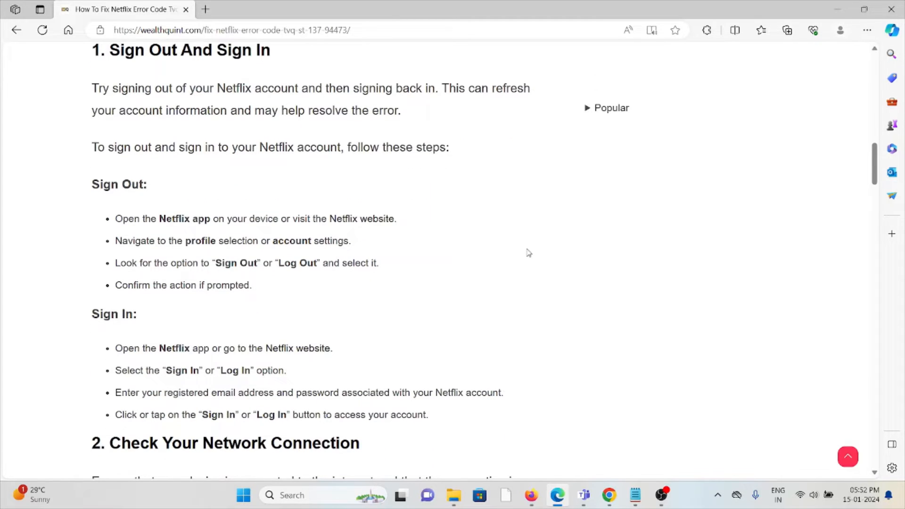
mouse_move(554, 282)
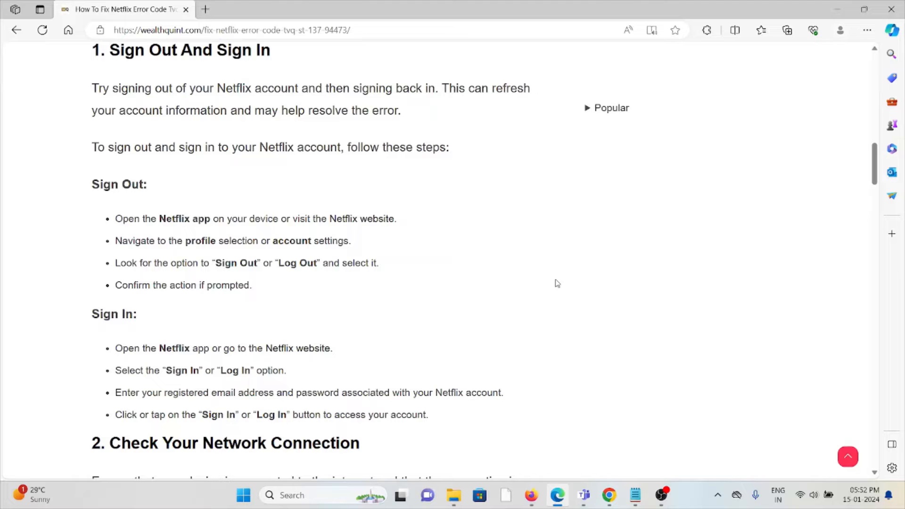
mouse_move(551, 287)
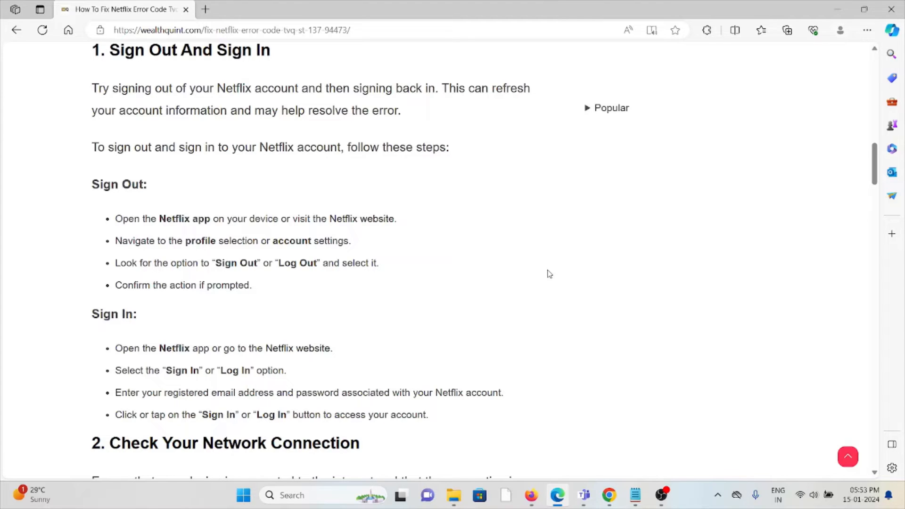
mouse_move(544, 264)
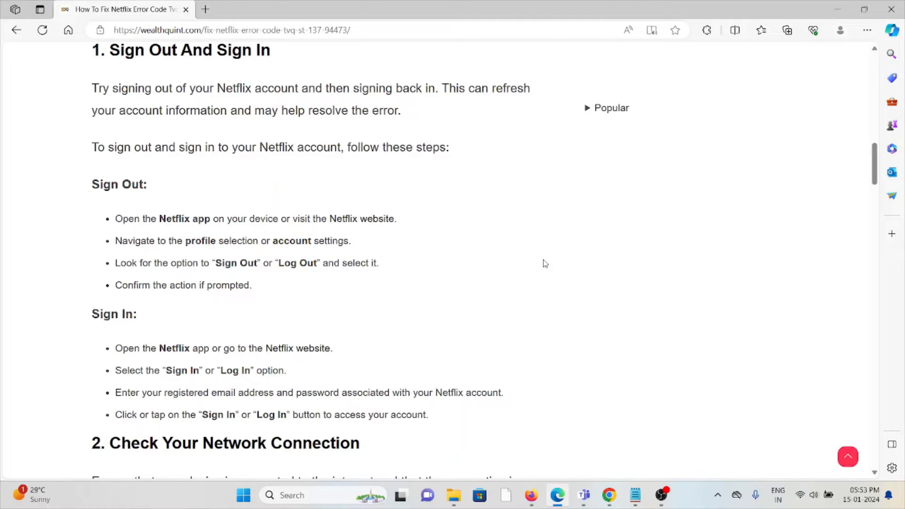
mouse_move(540, 261)
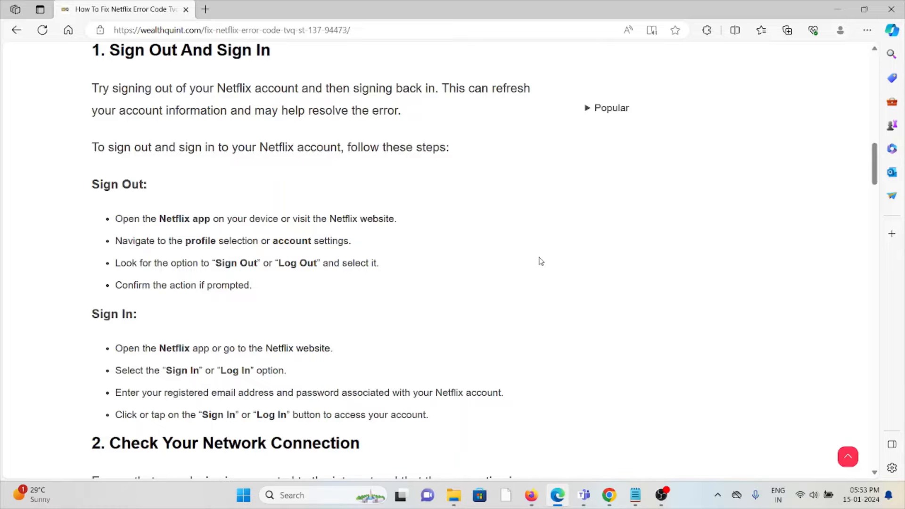
scroll(down, 3)
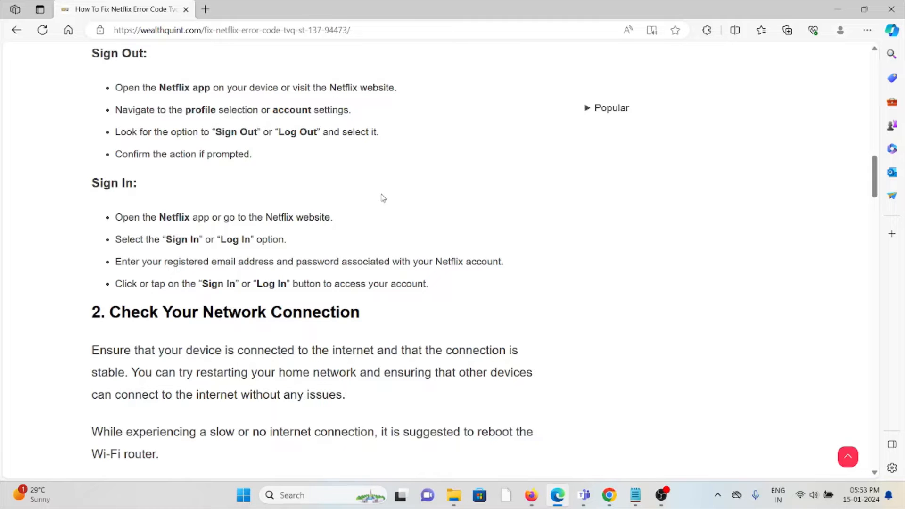
mouse_move(380, 188)
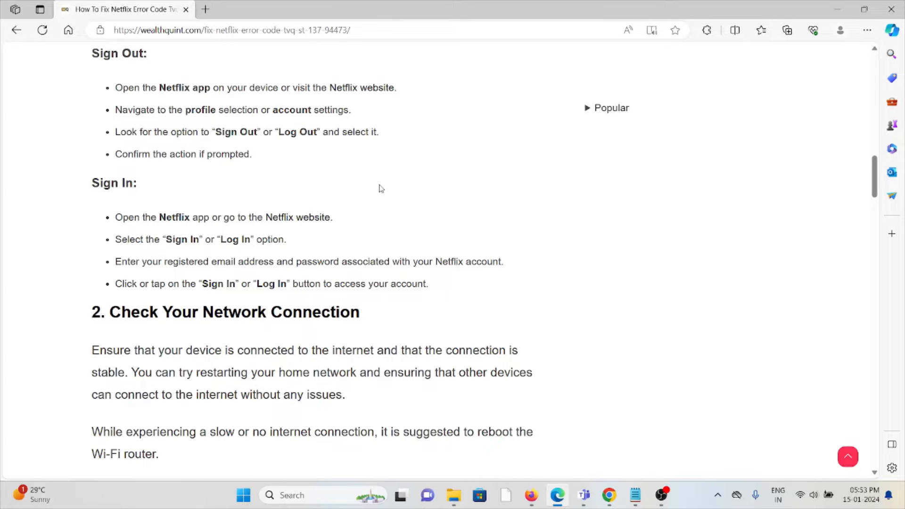
scroll(down, 3)
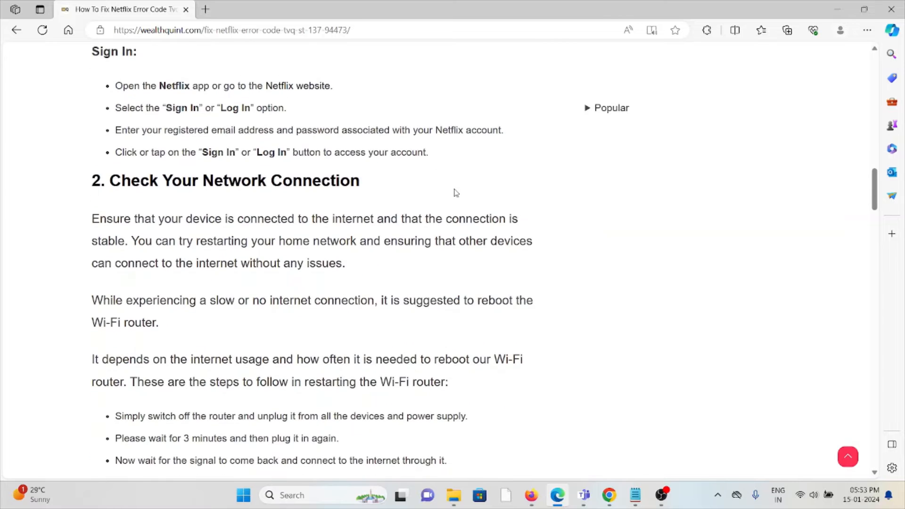
scroll(down, 3)
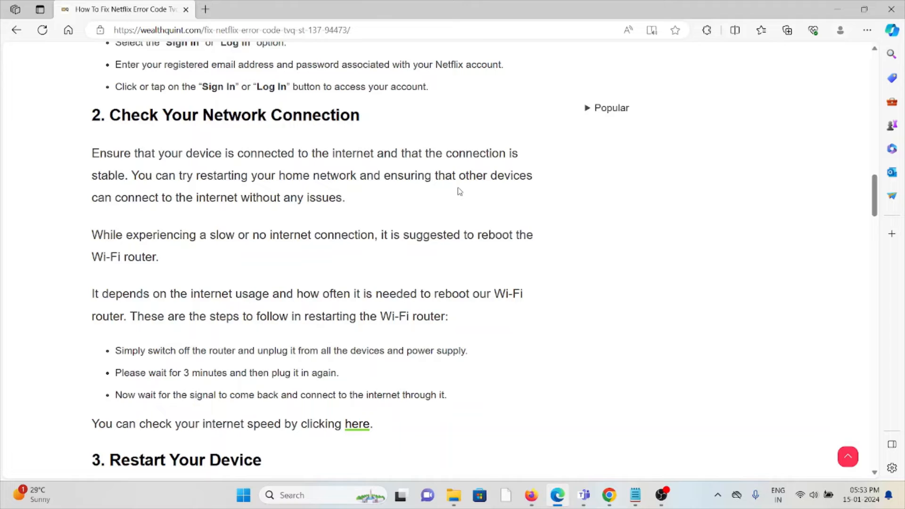
scroll(down, 3)
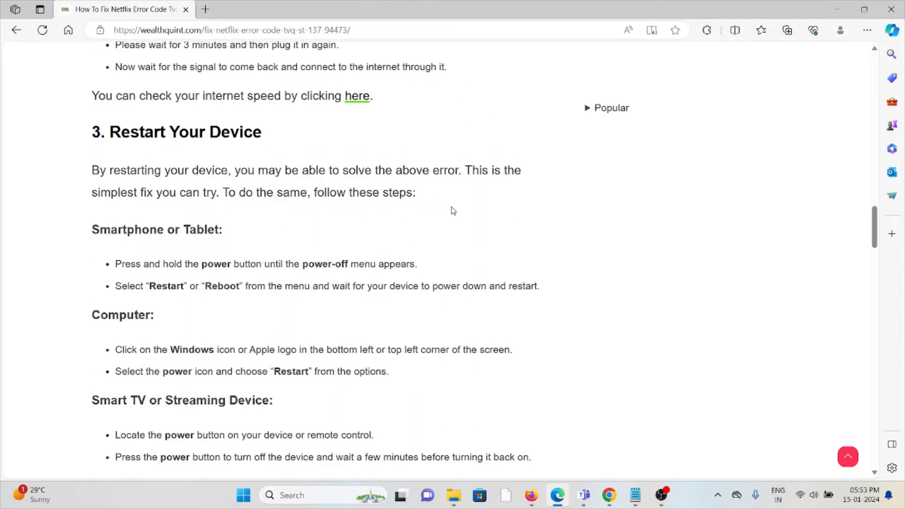
scroll(down, 3)
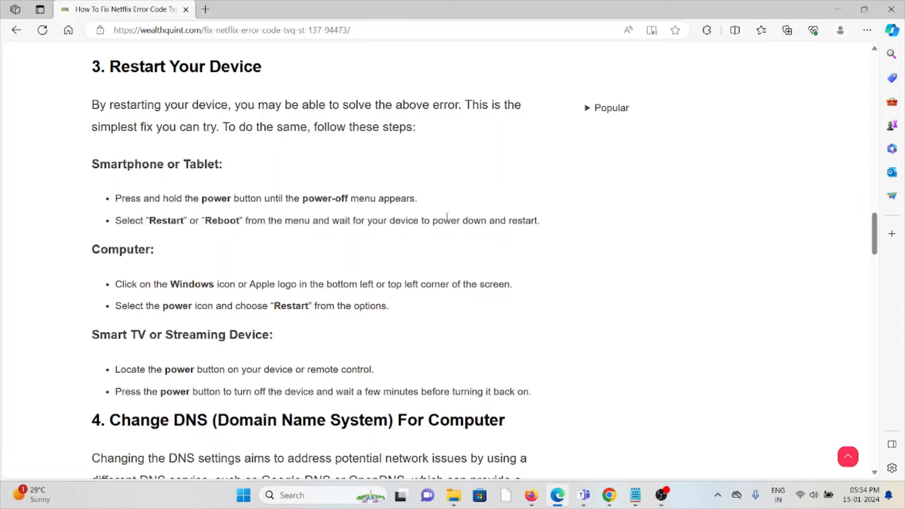
scroll(down, 3)
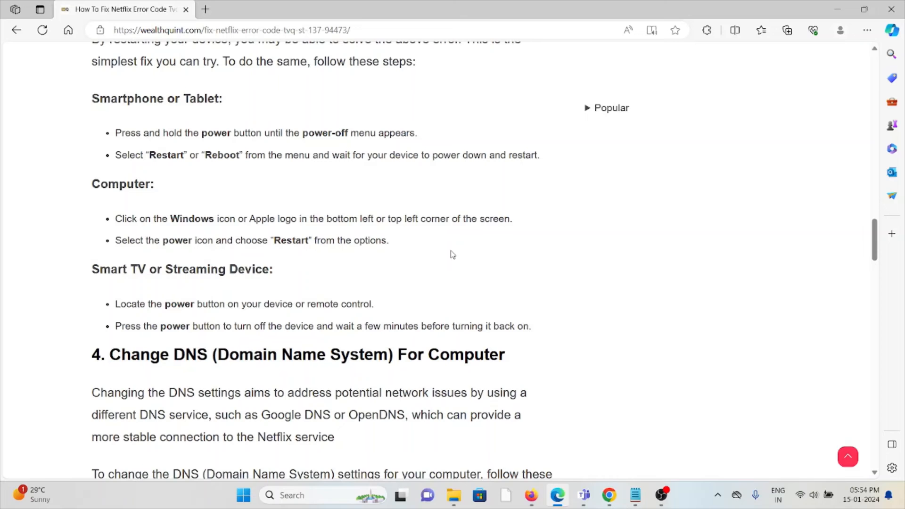
mouse_move(489, 213)
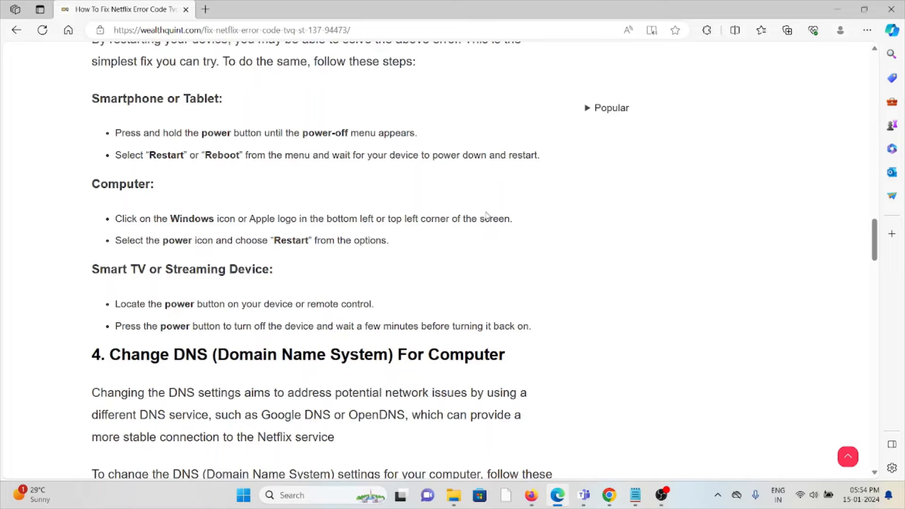
scroll(down, 3)
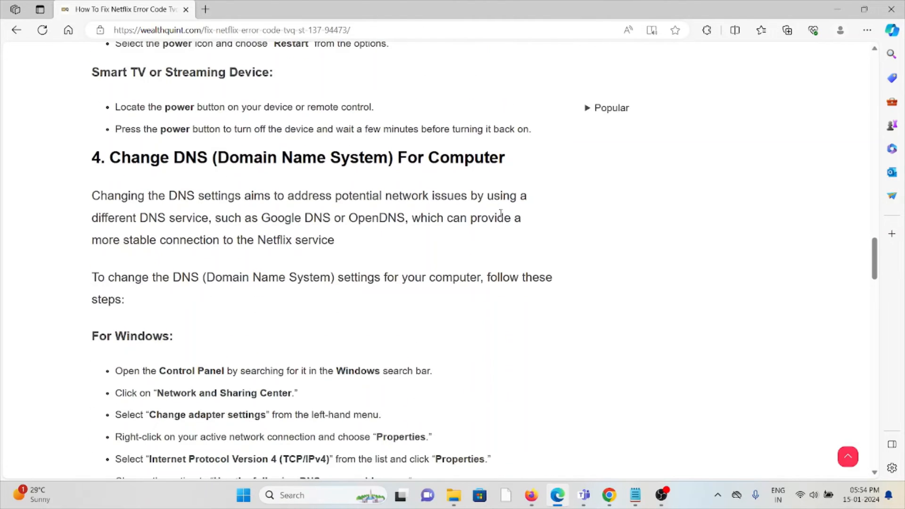
mouse_move(507, 209)
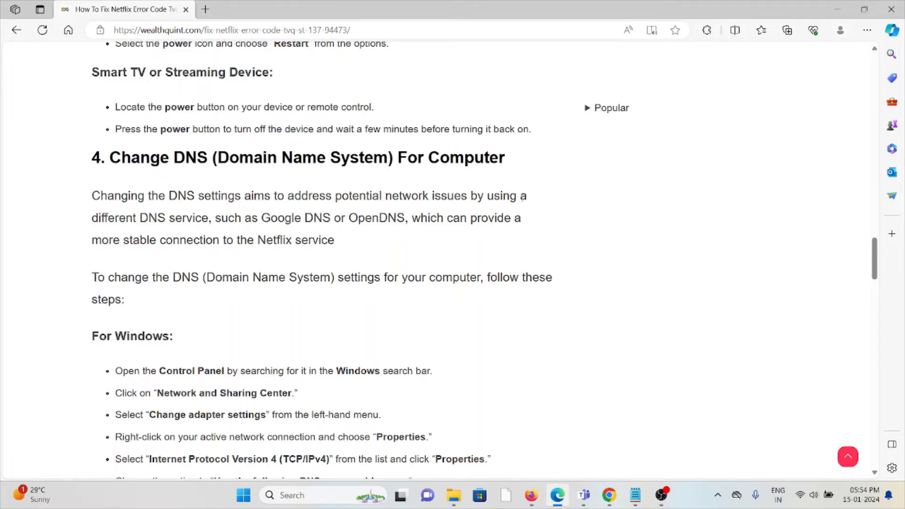
mouse_move(522, 264)
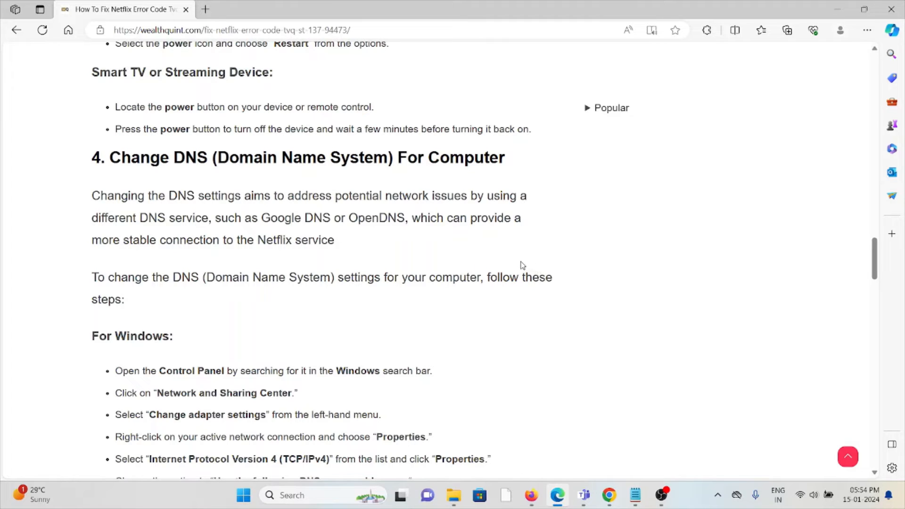
mouse_move(521, 262)
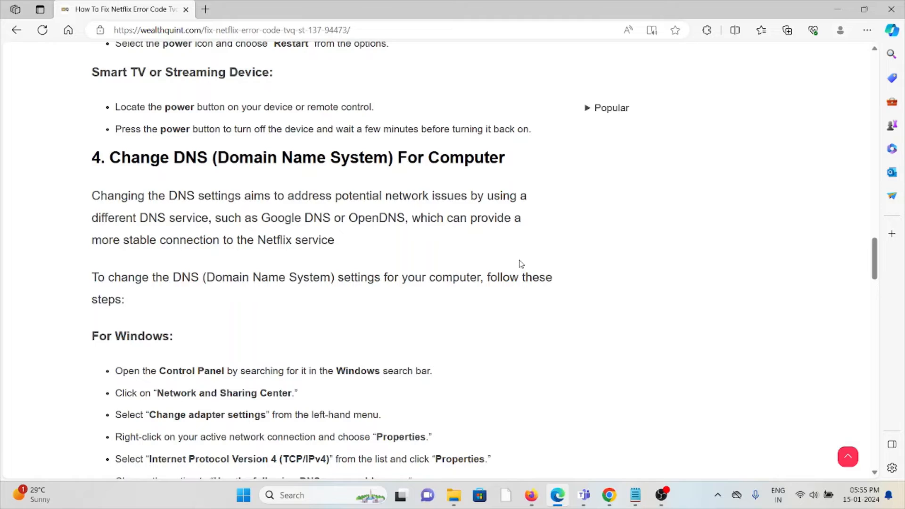
mouse_move(521, 260)
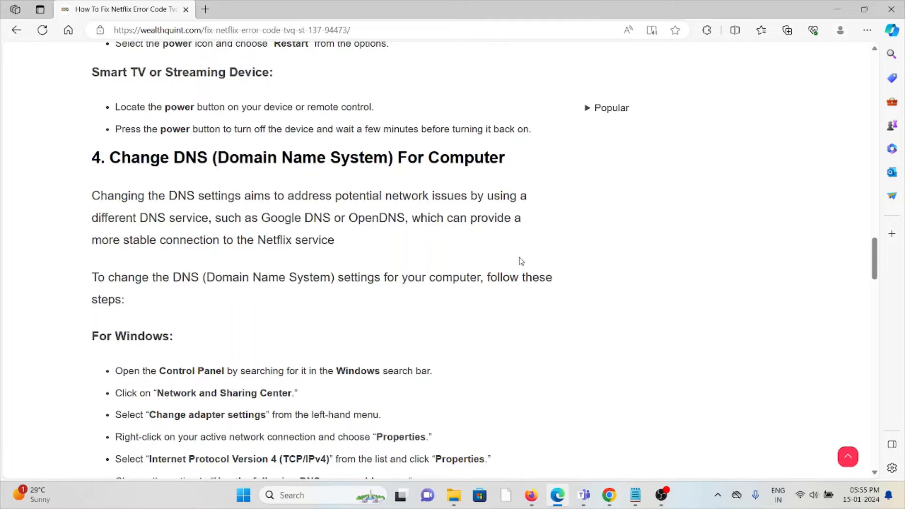
mouse_move(529, 248)
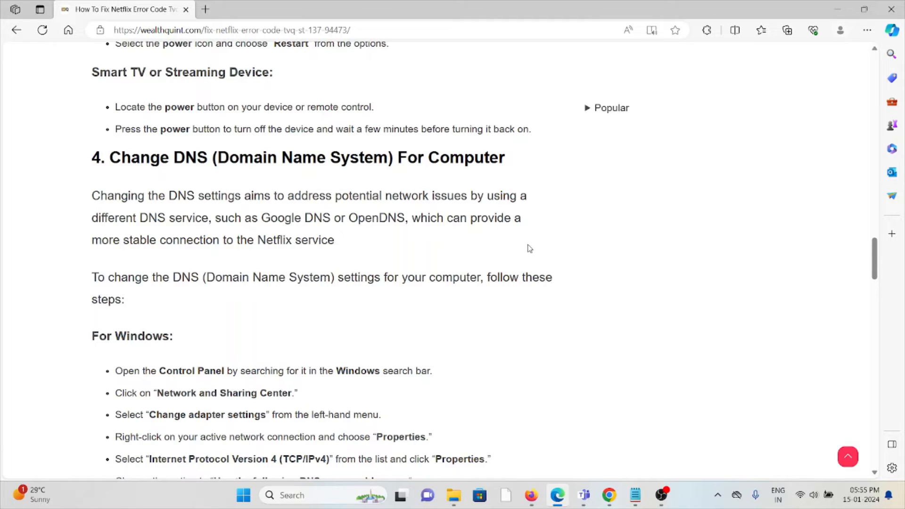
mouse_move(526, 247)
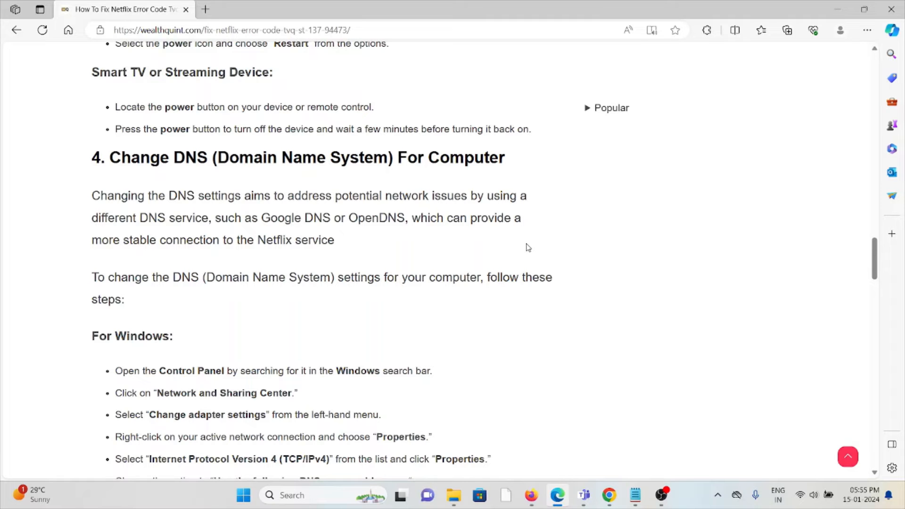
scroll(down, 3)
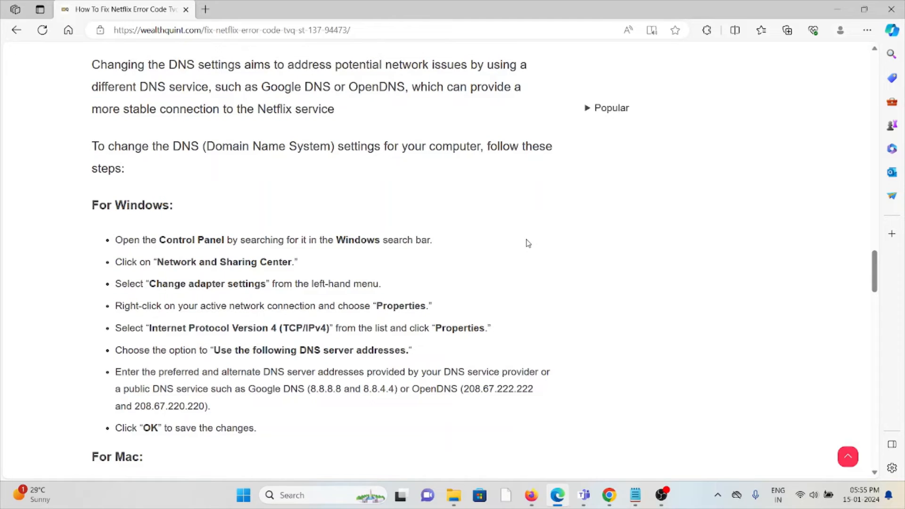
mouse_move(532, 241)
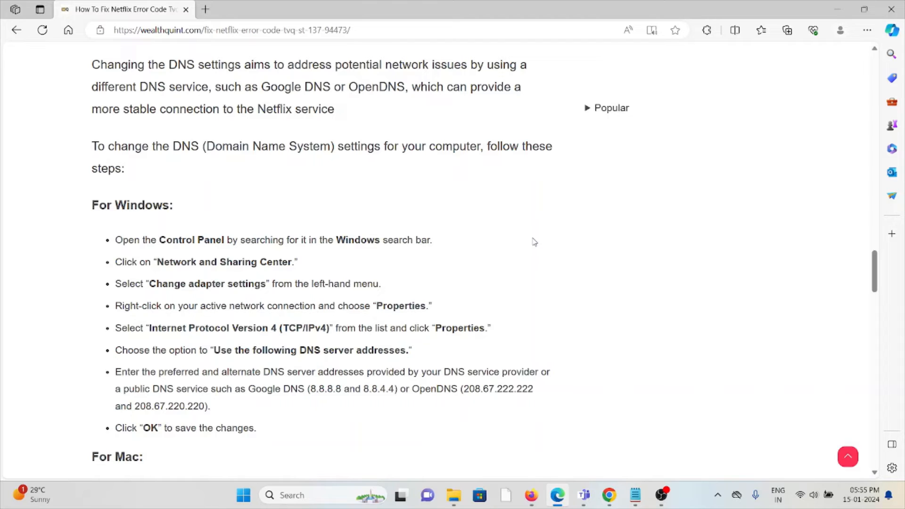
mouse_move(292, 361)
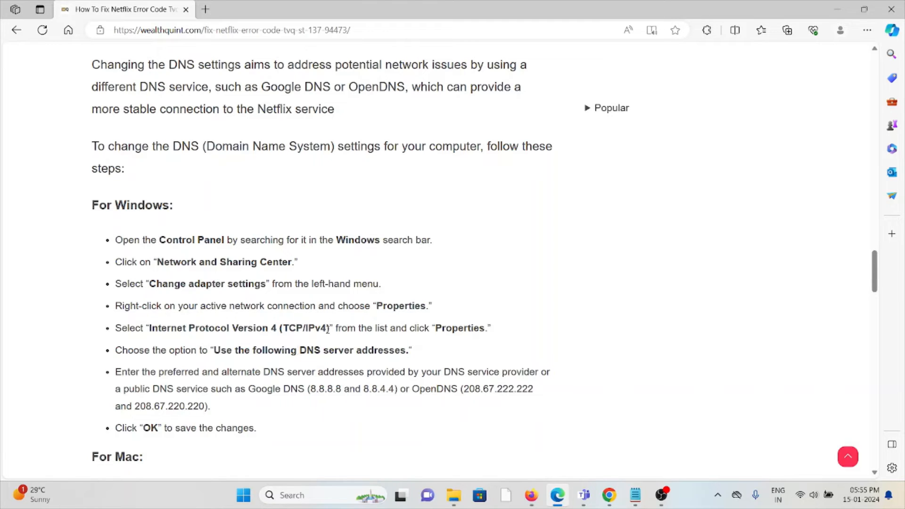
mouse_move(349, 328)
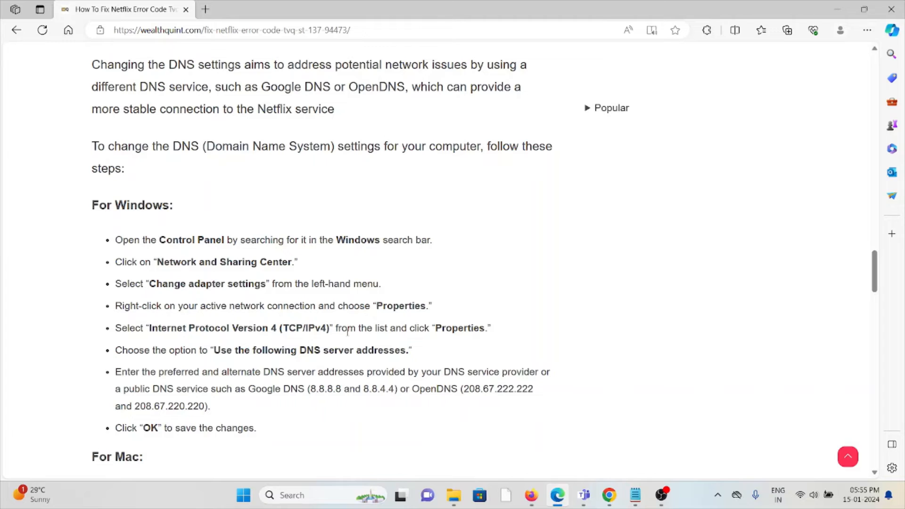
mouse_move(461, 345)
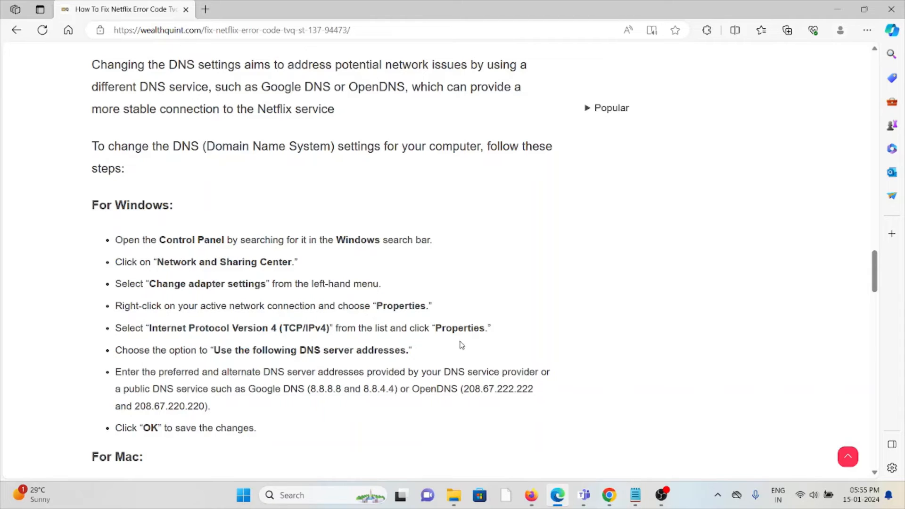
mouse_move(468, 334)
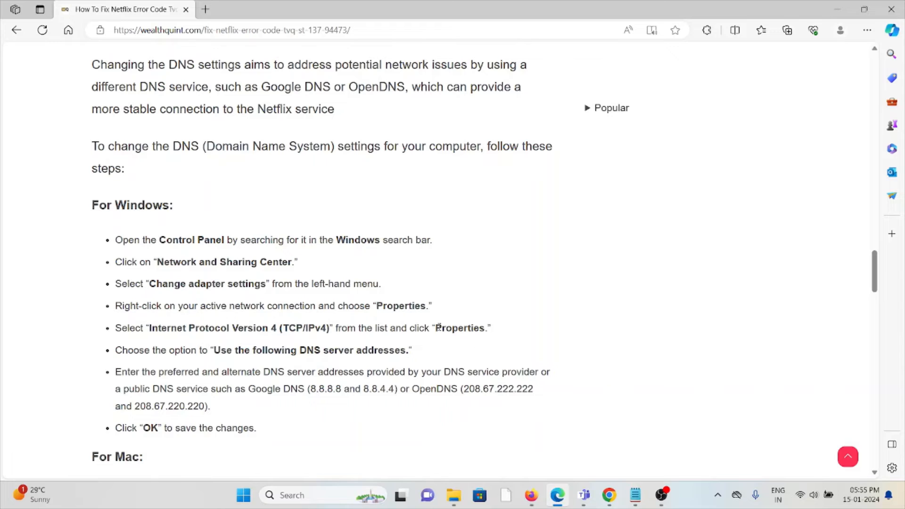
mouse_move(432, 351)
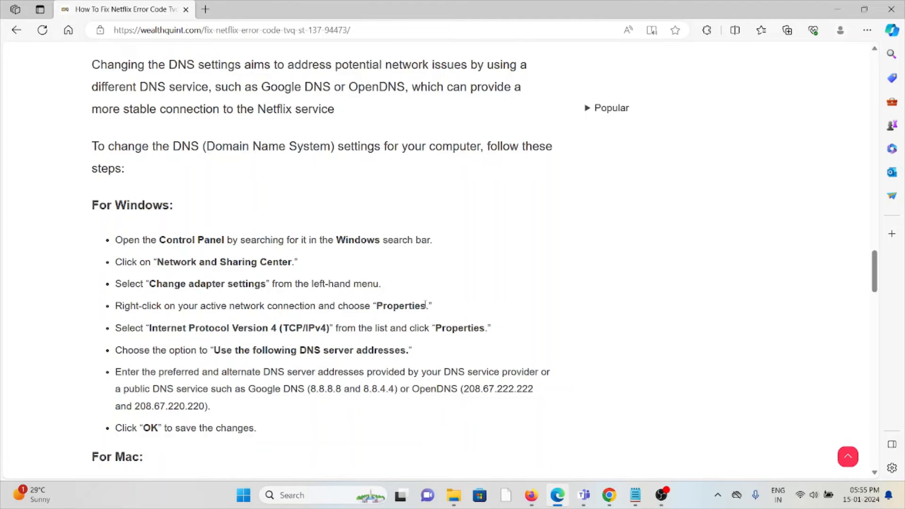
mouse_move(443, 307)
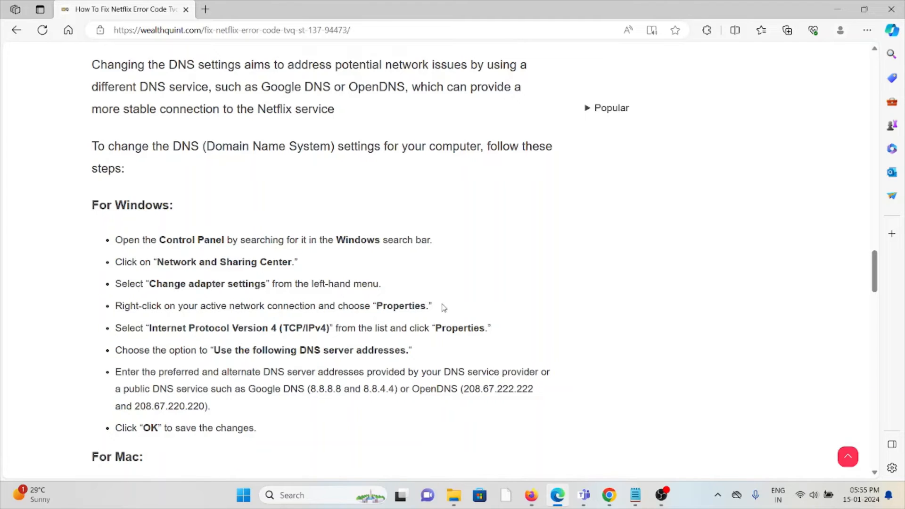
mouse_move(465, 299)
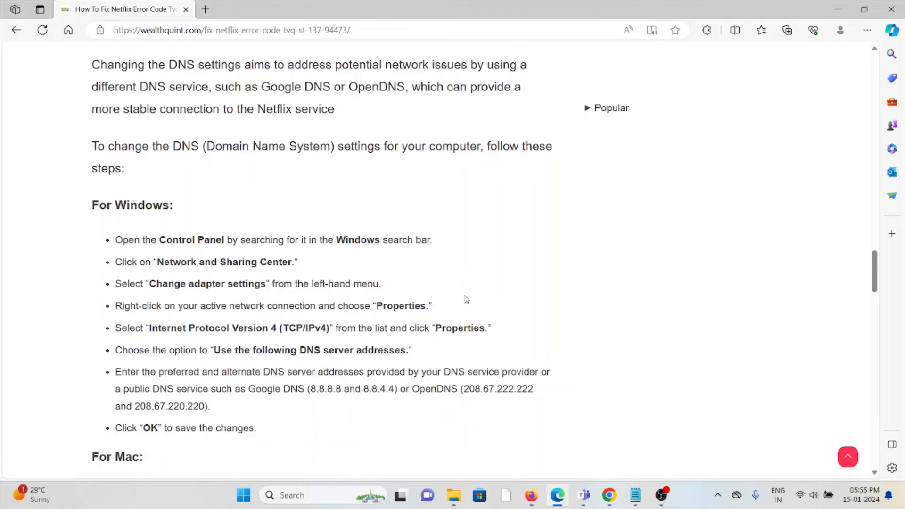
mouse_move(463, 292)
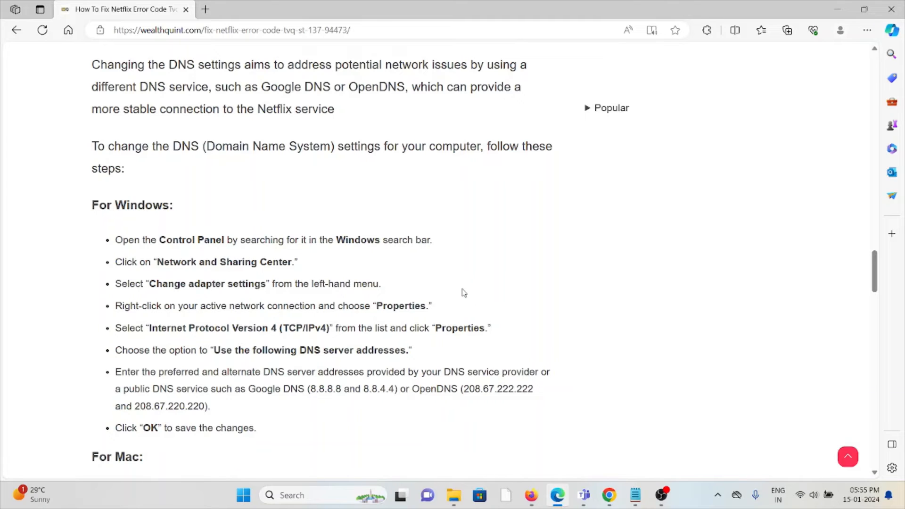
mouse_move(391, 407)
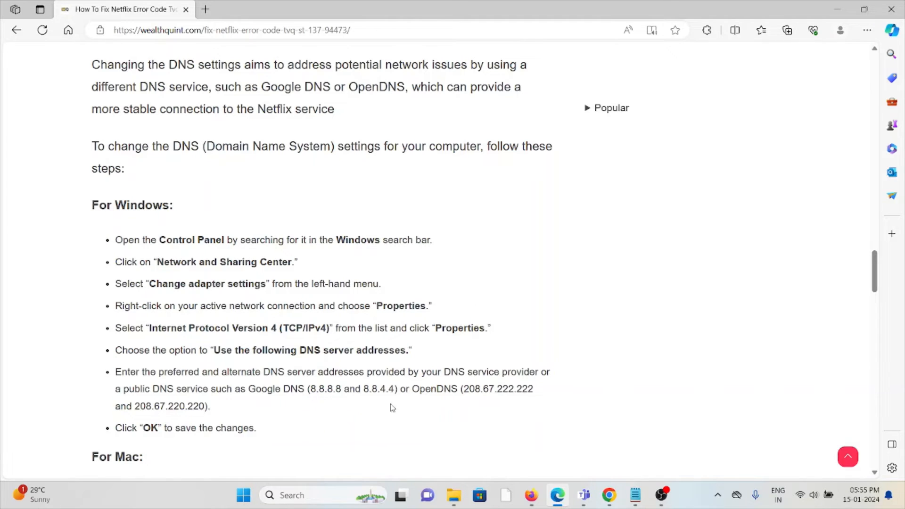
scroll(down, 3)
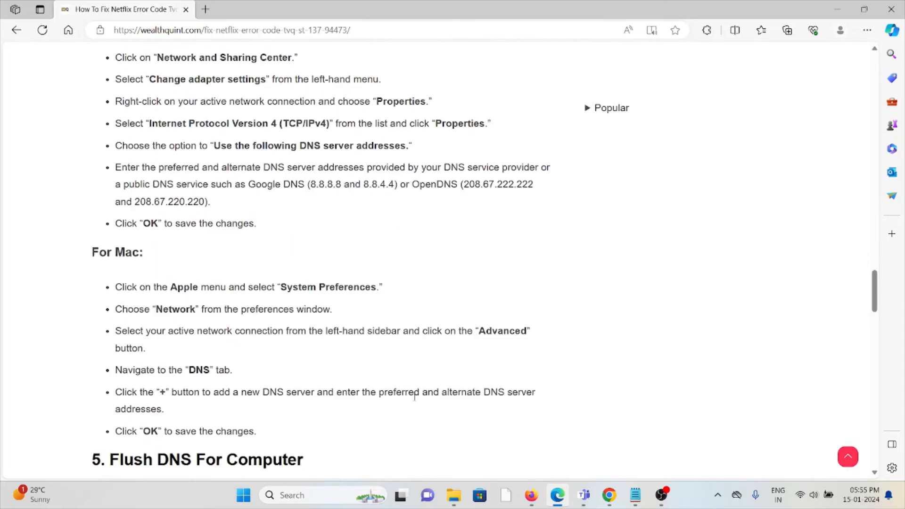
scroll(down, 3)
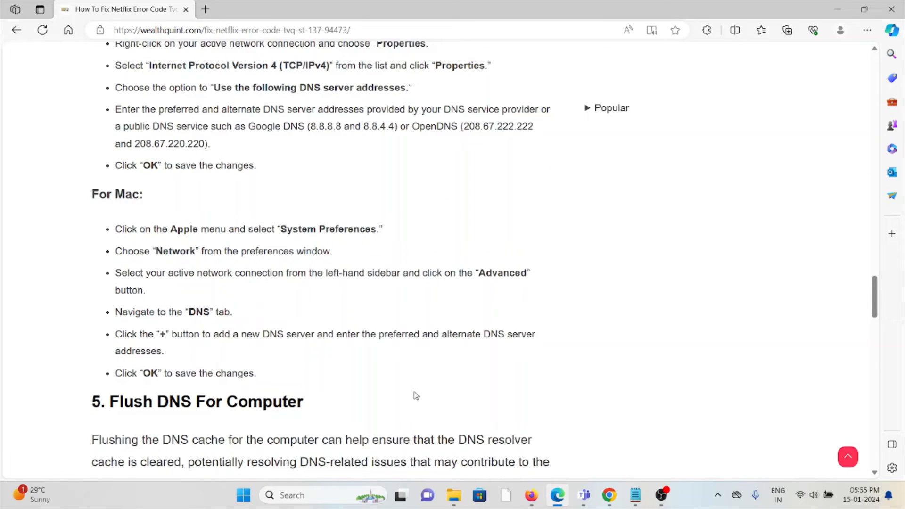
mouse_move(405, 394)
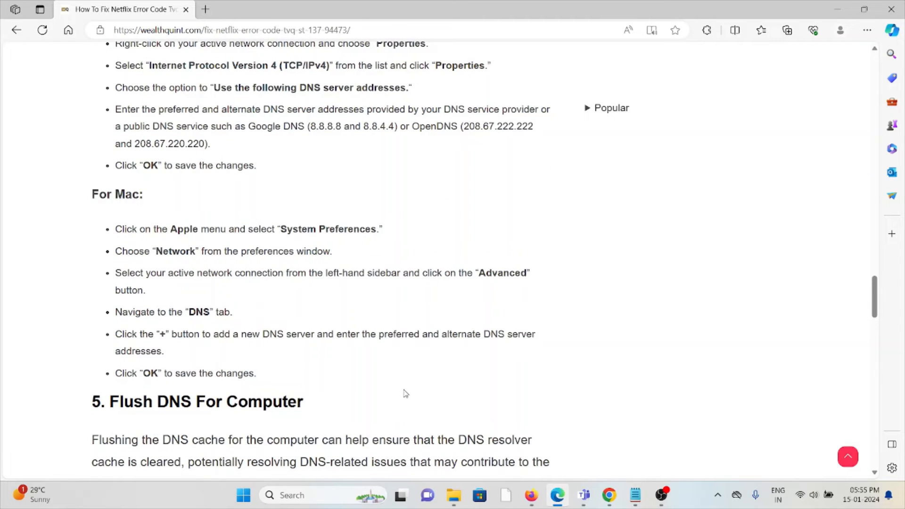
mouse_move(412, 387)
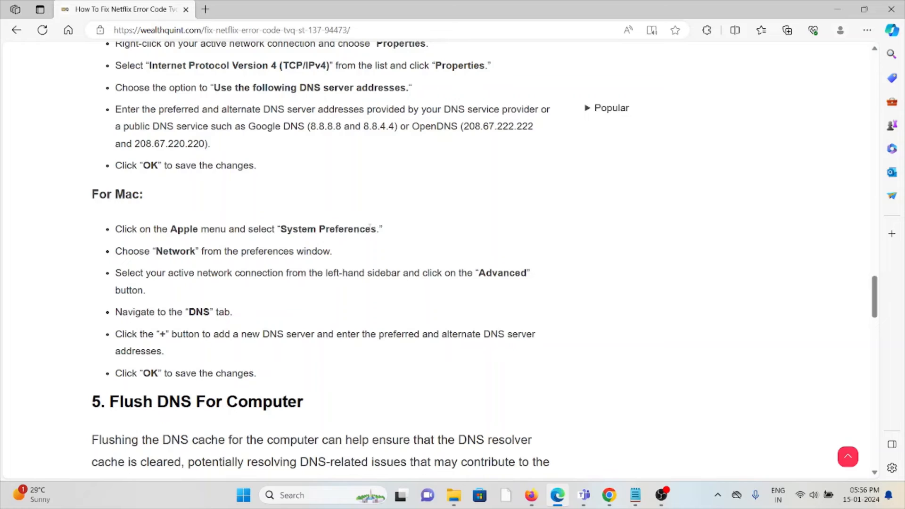
mouse_move(394, 214)
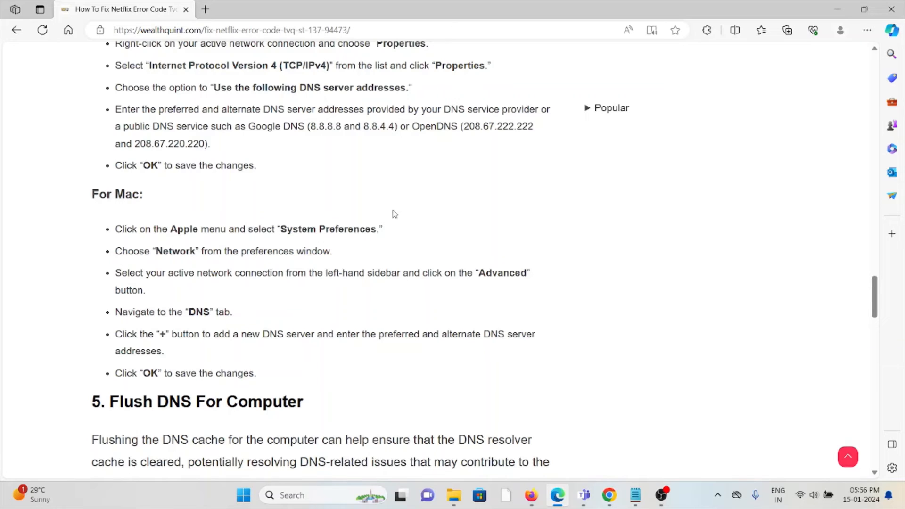
mouse_move(387, 212)
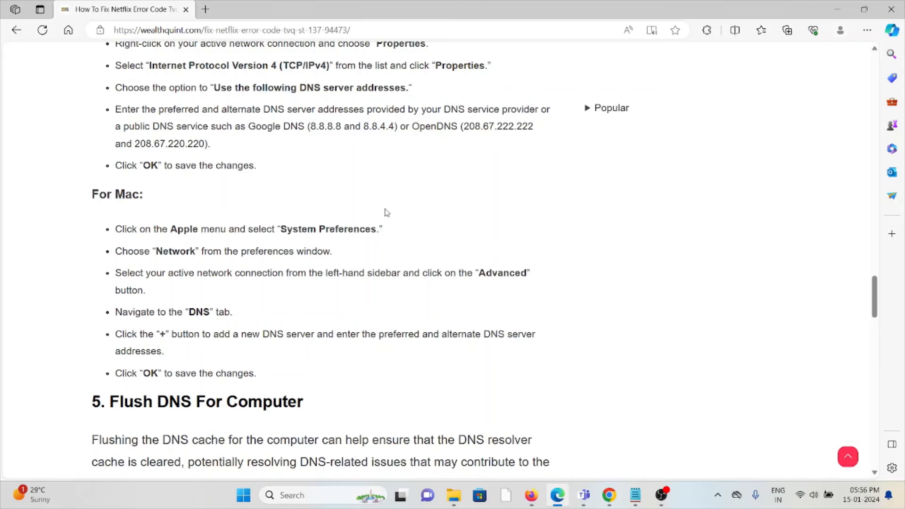
scroll(down, 3)
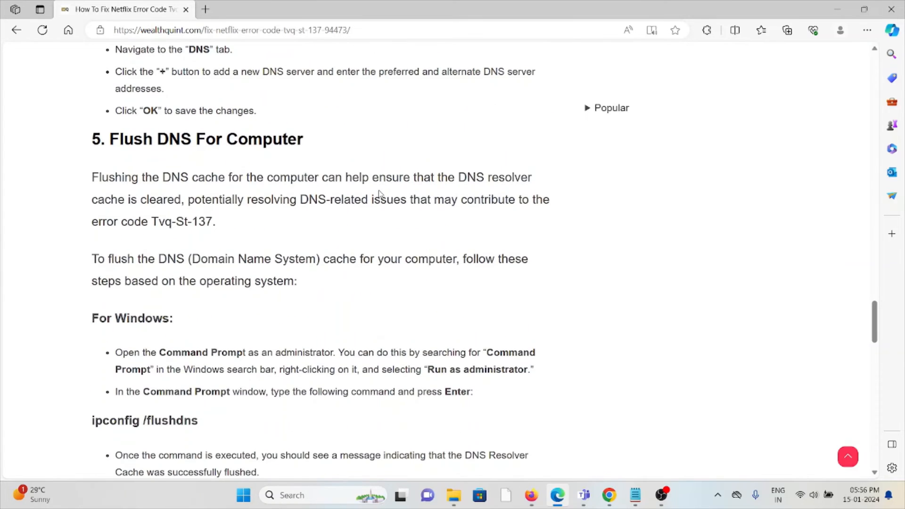
scroll(down, 3)
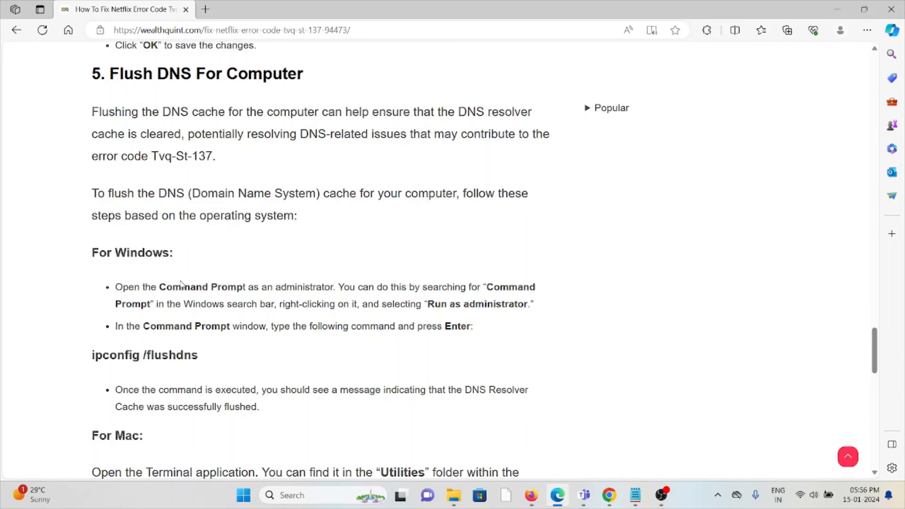
scroll(down, 3)
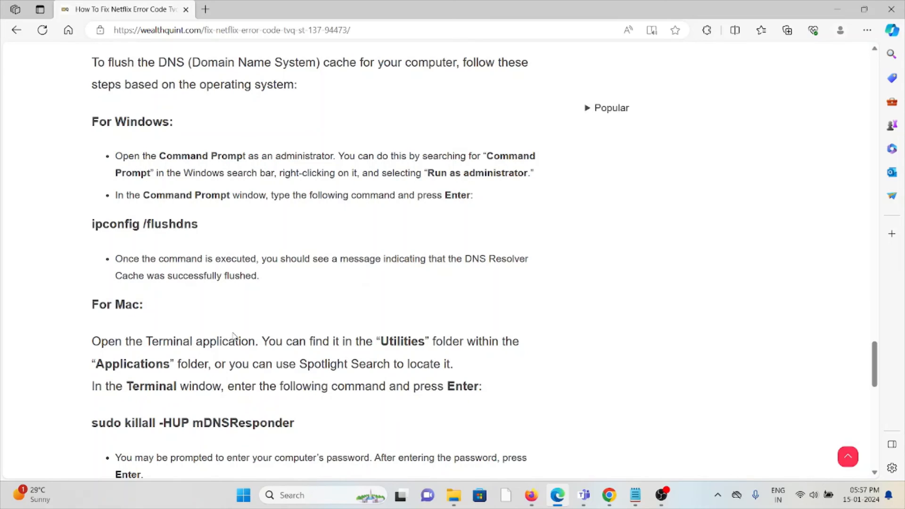
scroll(down, 3)
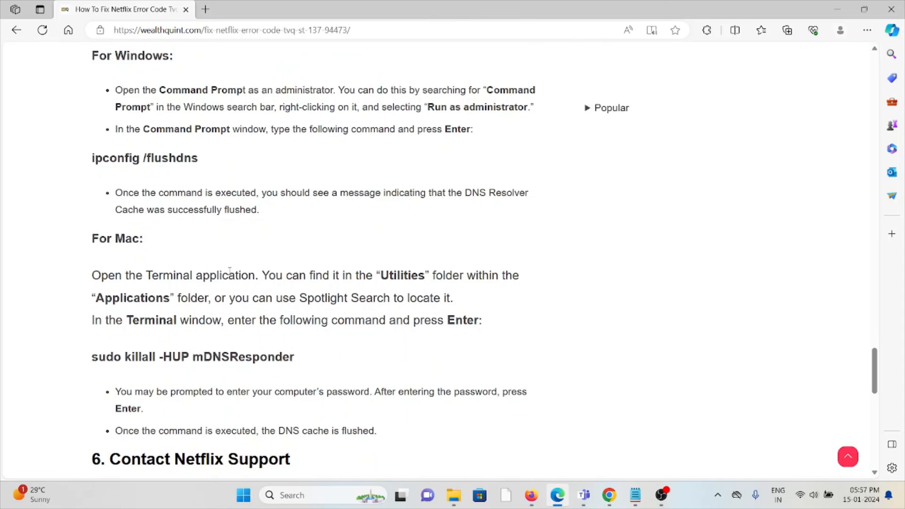
scroll(down, 3)
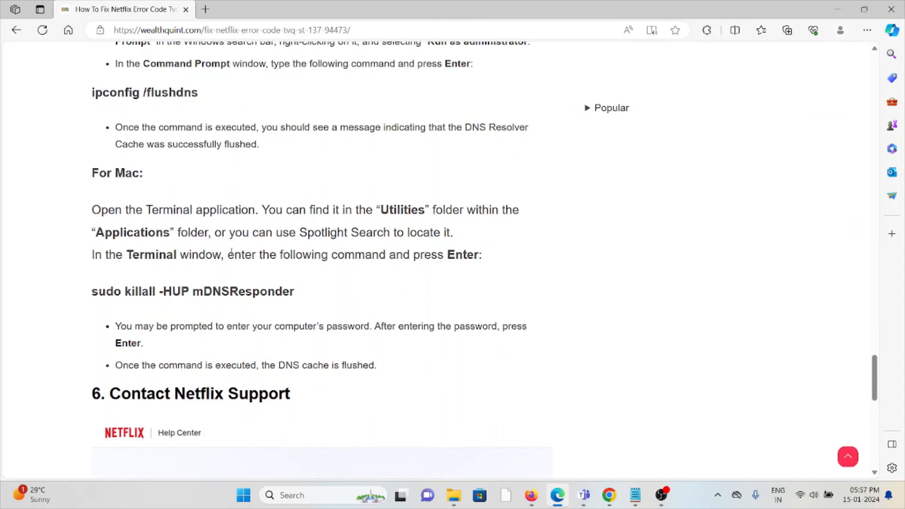
mouse_move(301, 357)
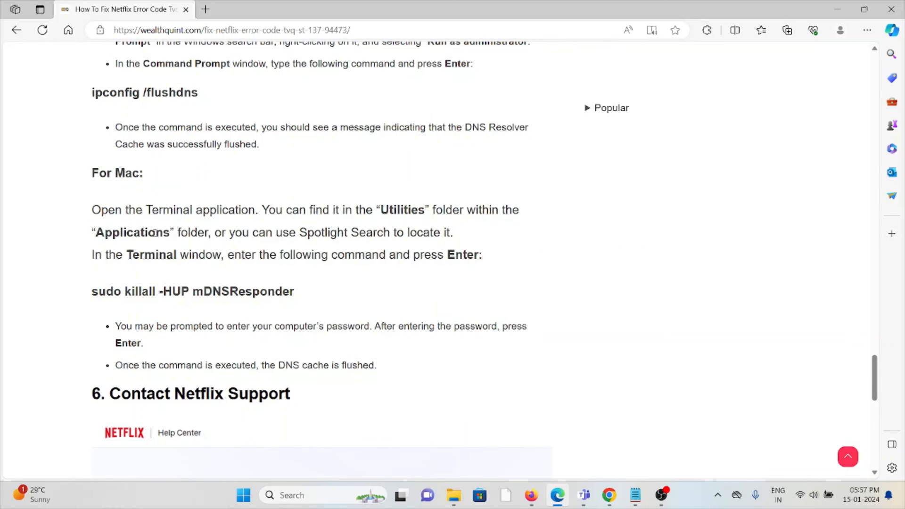
scroll(down, 3)
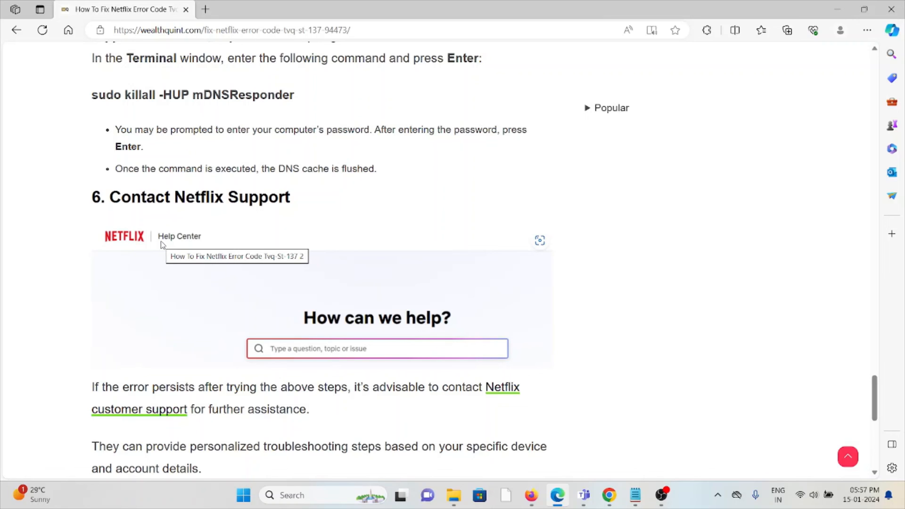
mouse_move(195, 18)
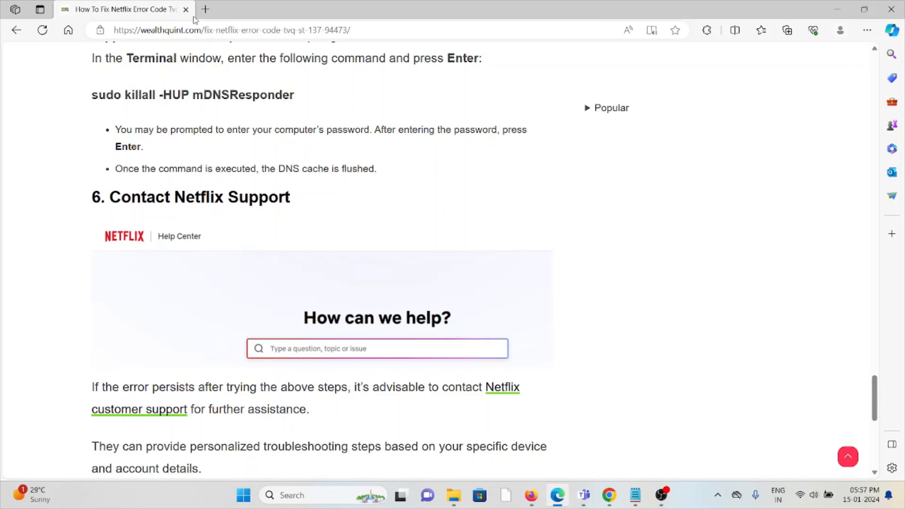
scroll(down, 3)
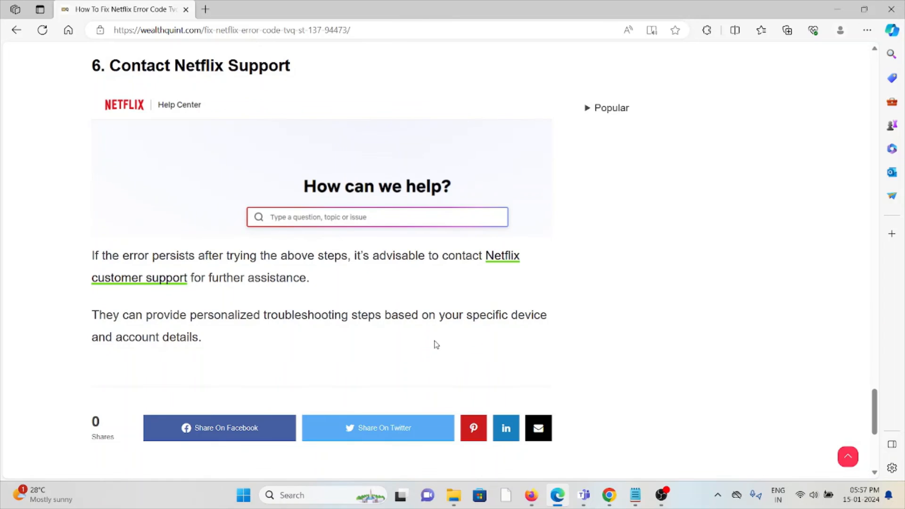
scroll(up, 3)
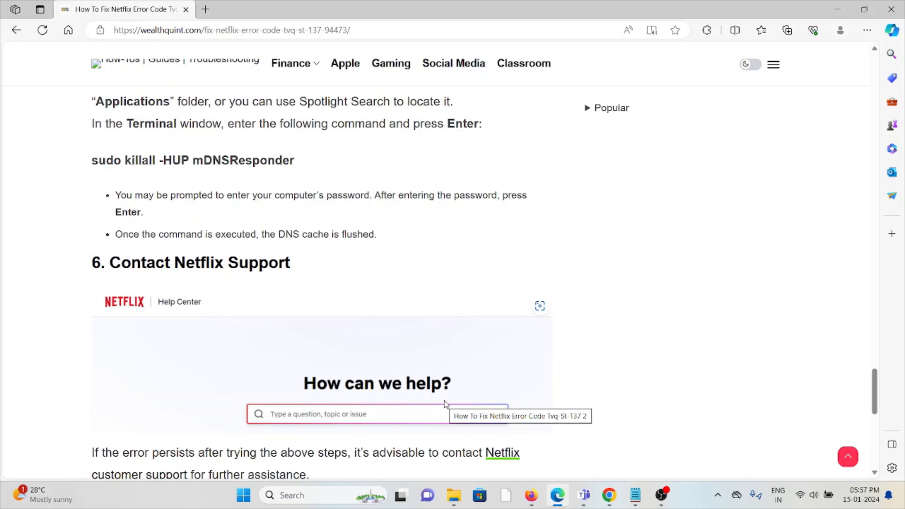
scroll(down, 3)
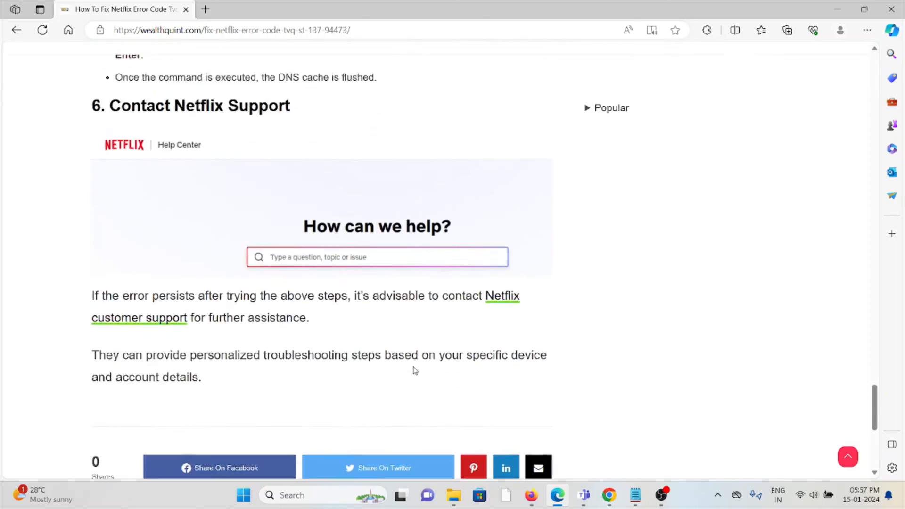
scroll(up, 3)
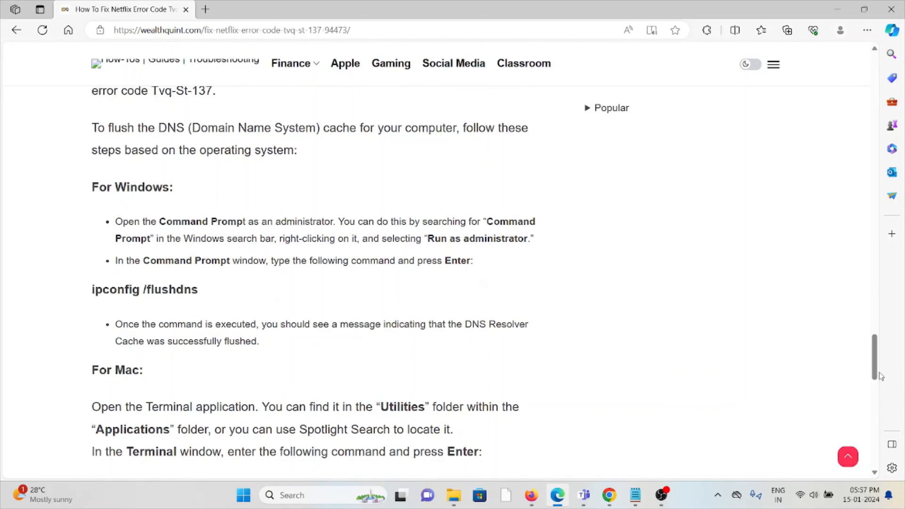
scroll(down, 3)
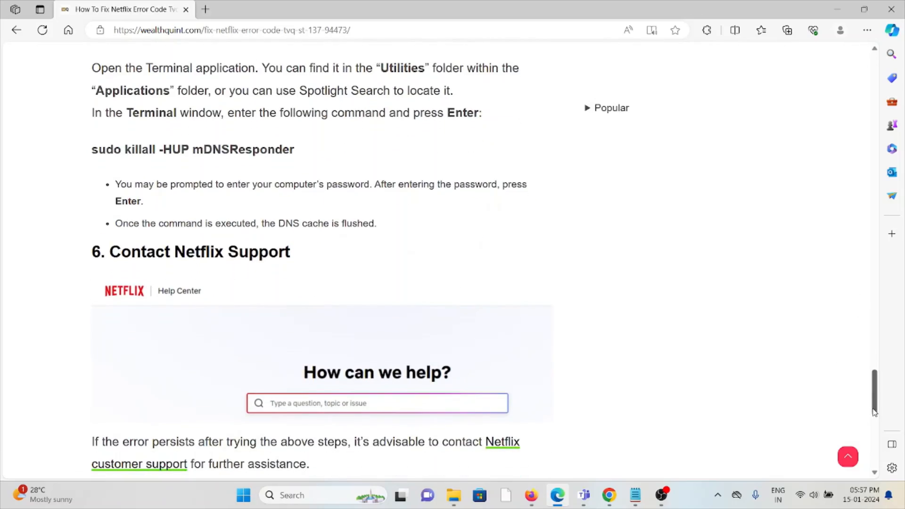